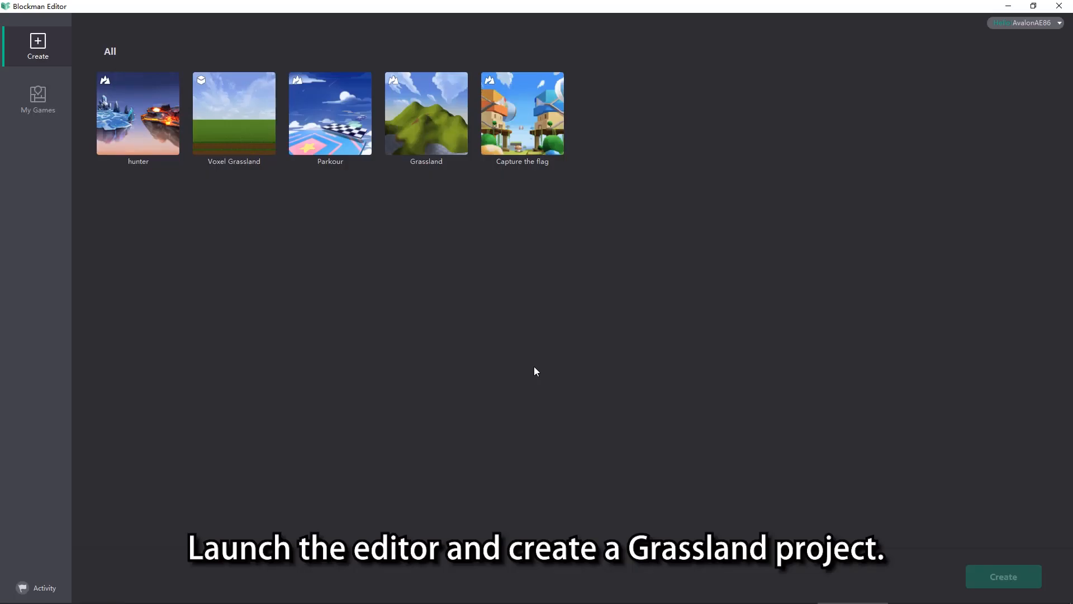
Start a new game from the Grassland template and name it CLASS3.
left_click(426, 113)
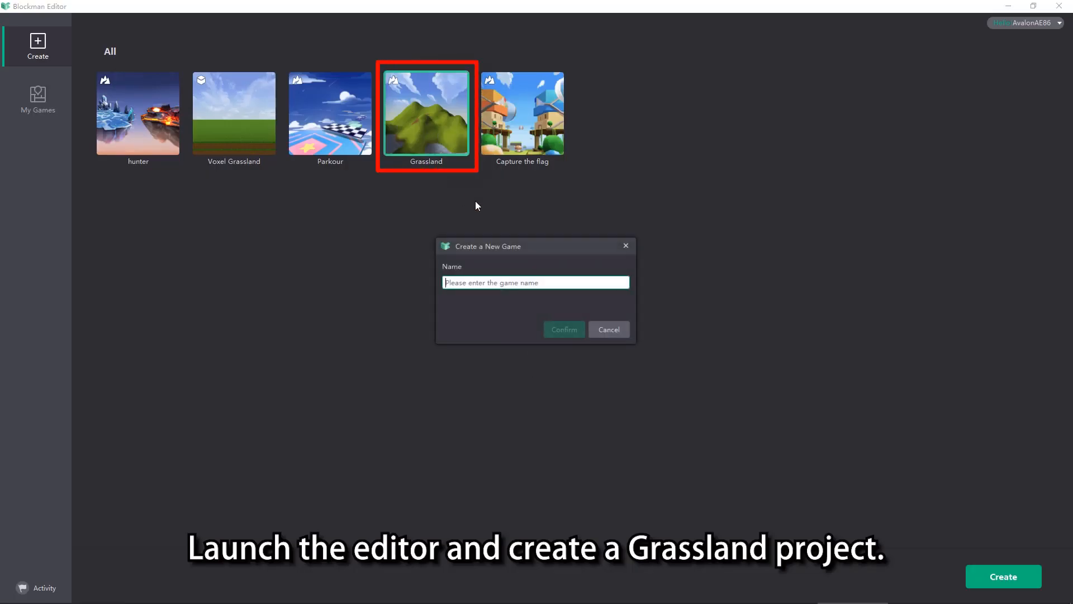
type("CLASS")
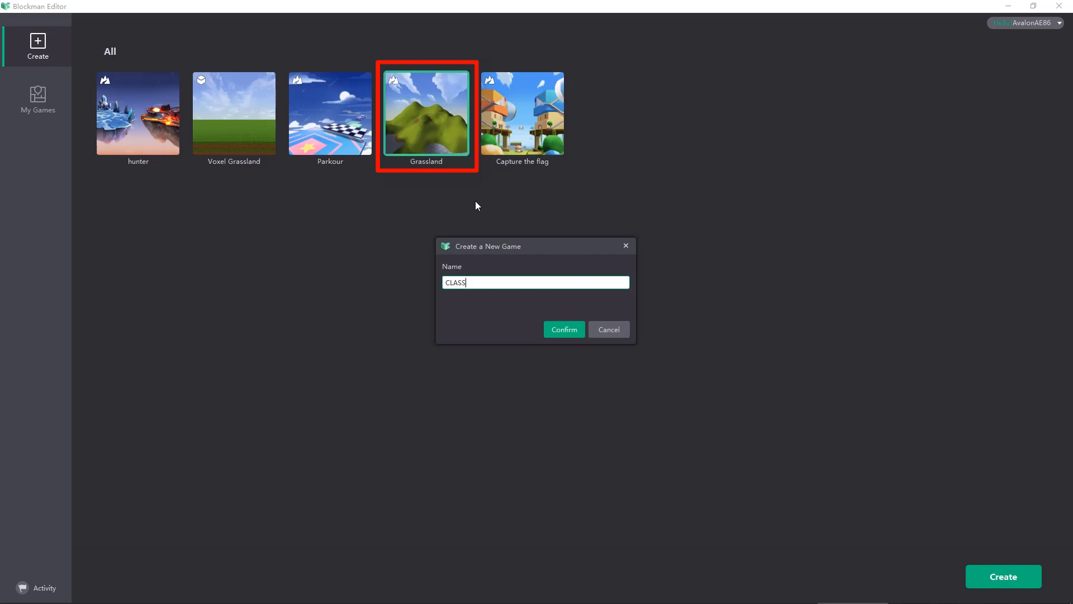
type("3")
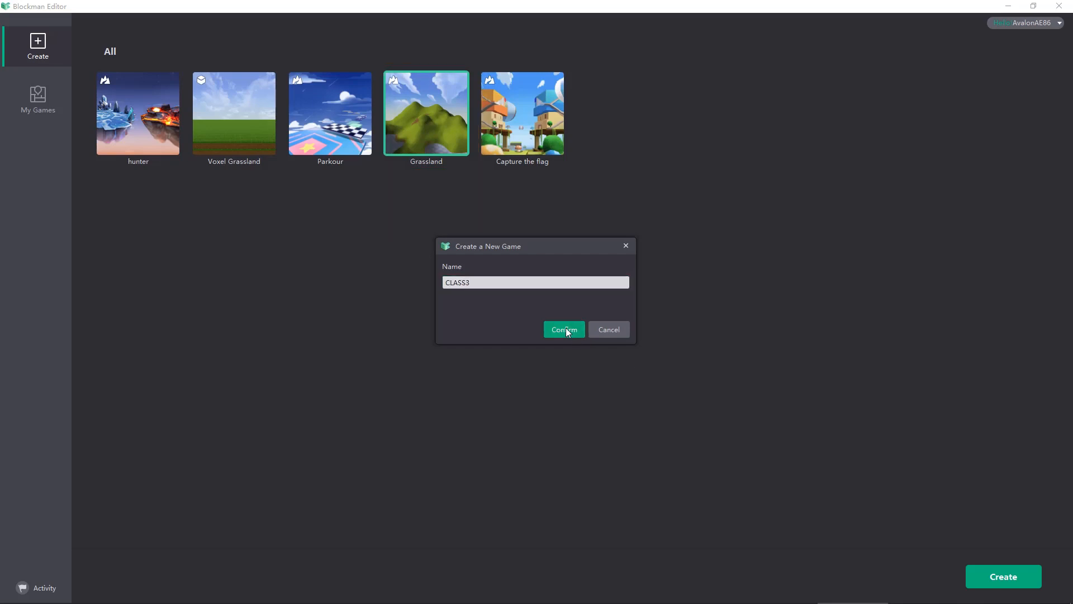
left_click(564, 329)
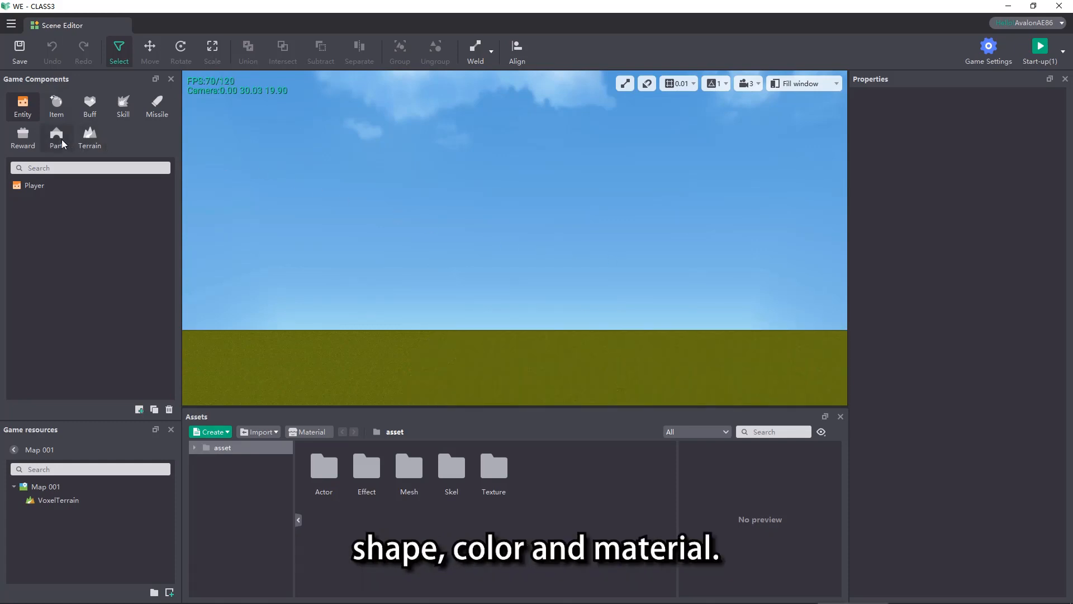
Choose the cylinder part shape and eyedrop a light blue texture colour.
left_click(56, 137)
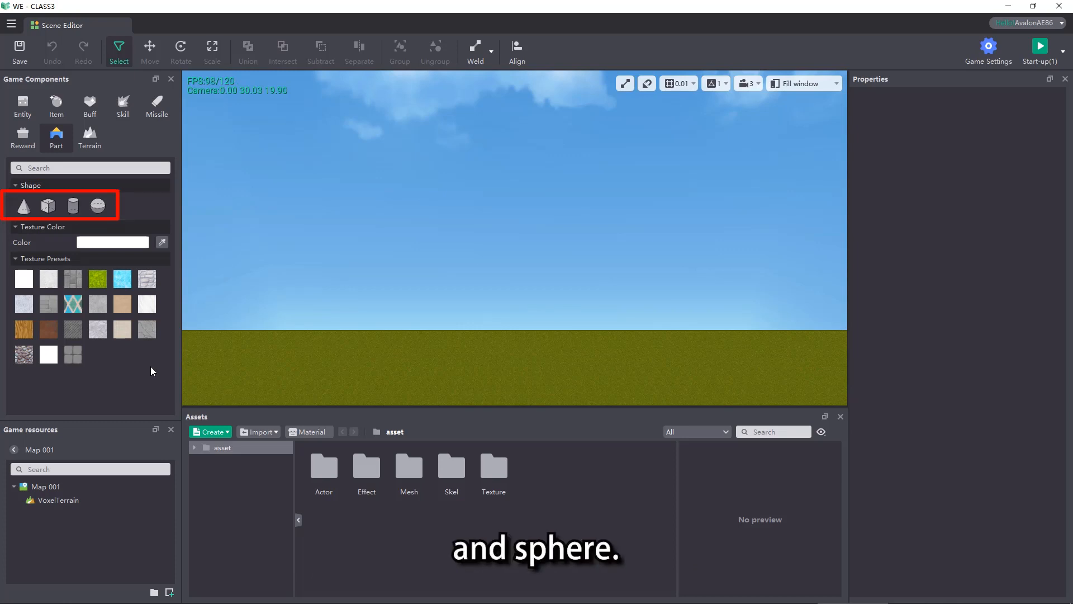
left_click(73, 205)
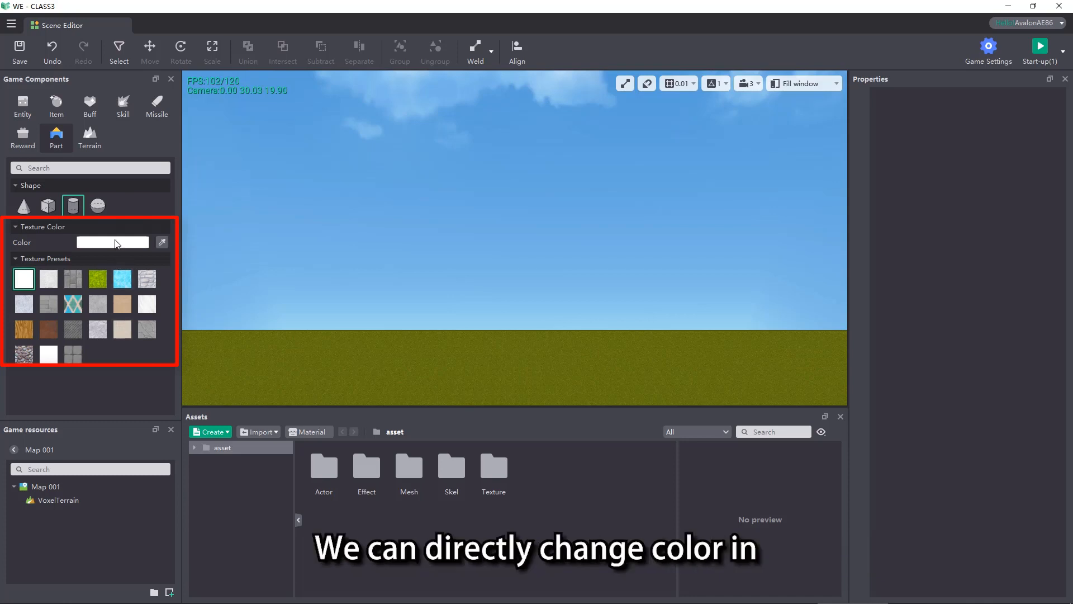
left_click(112, 242)
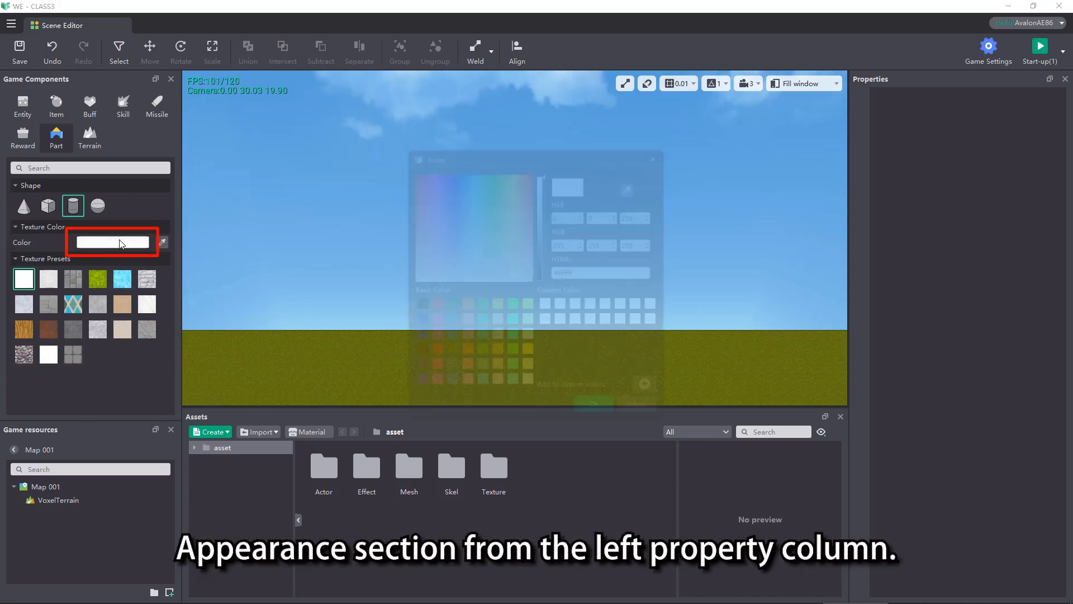
left_click(111, 242)
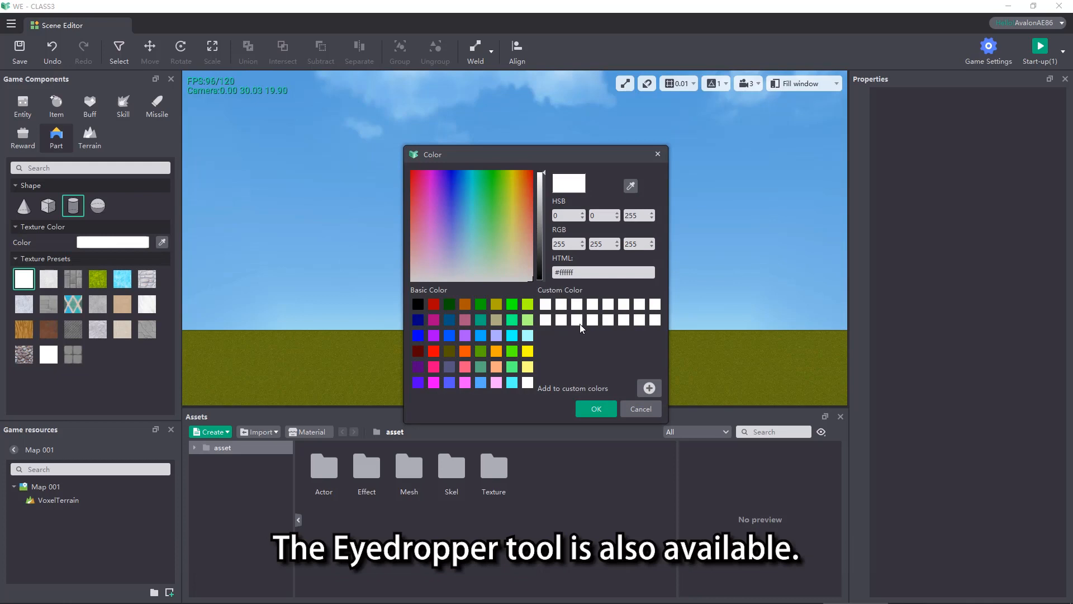
mouse_move(658, 154)
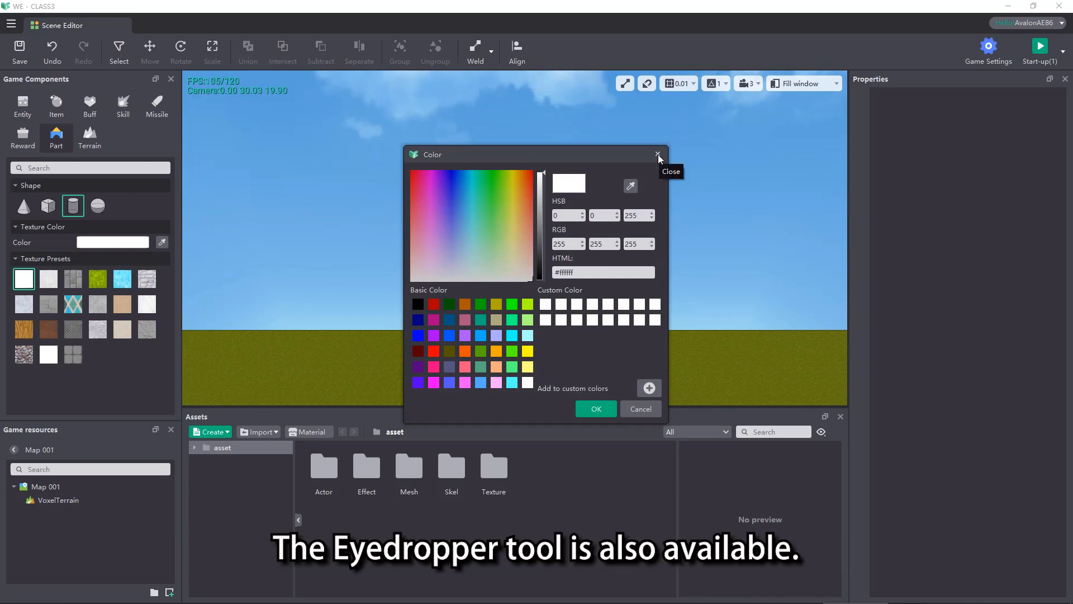
left_click(657, 154)
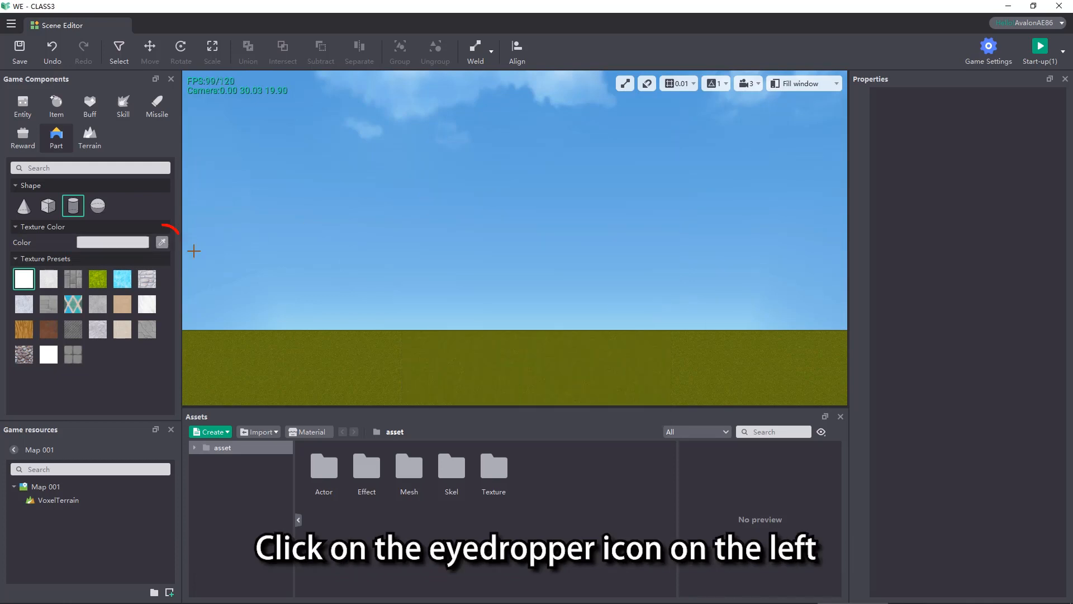
left_click(162, 242)
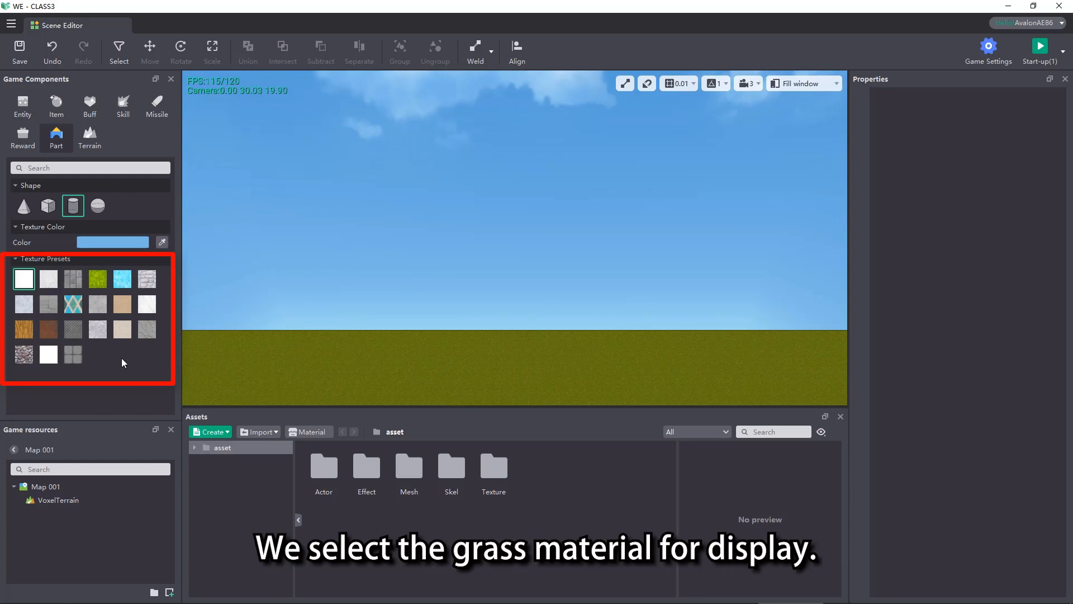
Select the Grass texture preset for the cylinder parts.
left_click(97, 279)
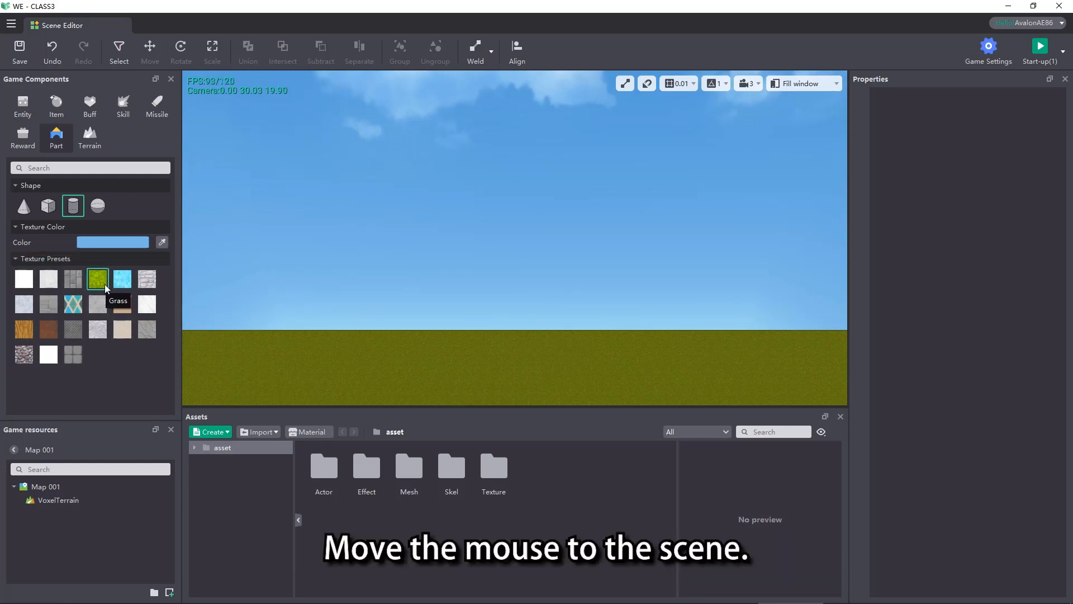
mouse_move(278, 367)
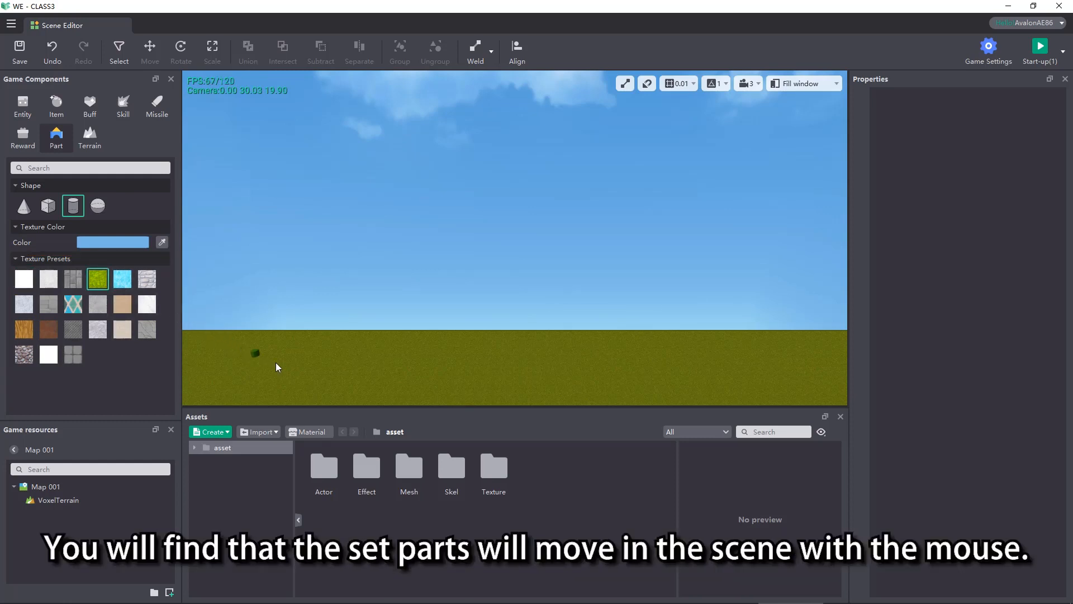
mouse_move(445, 376)
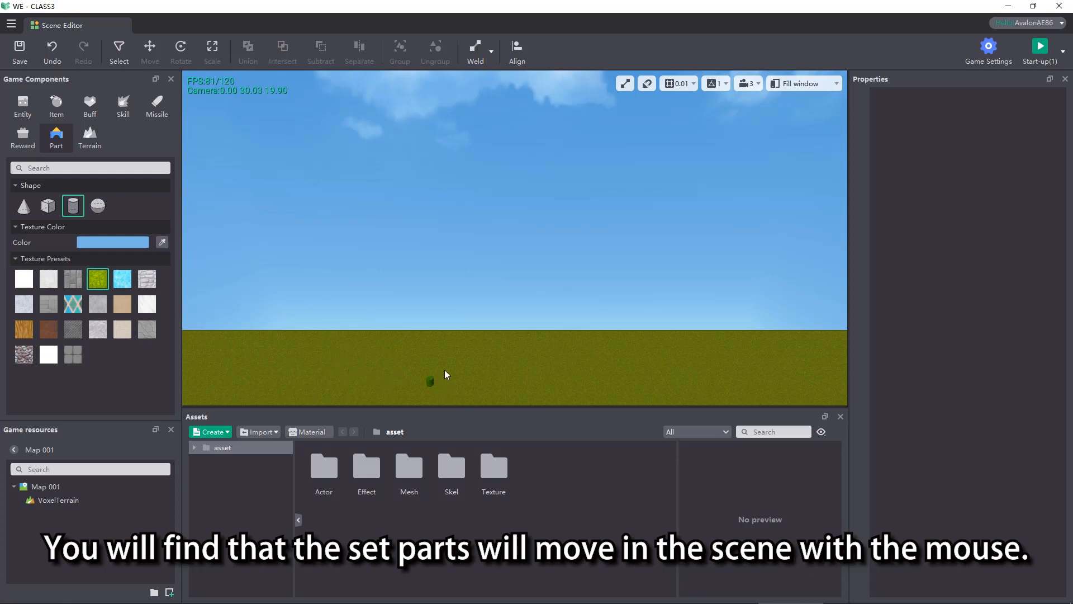
mouse_move(358, 361)
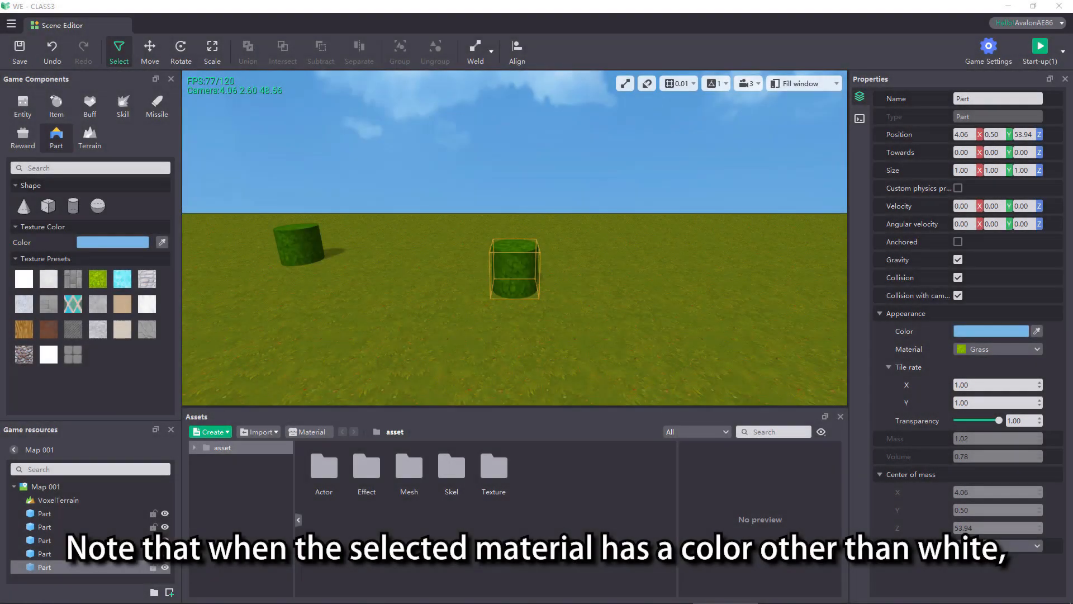
left_click(96, 278)
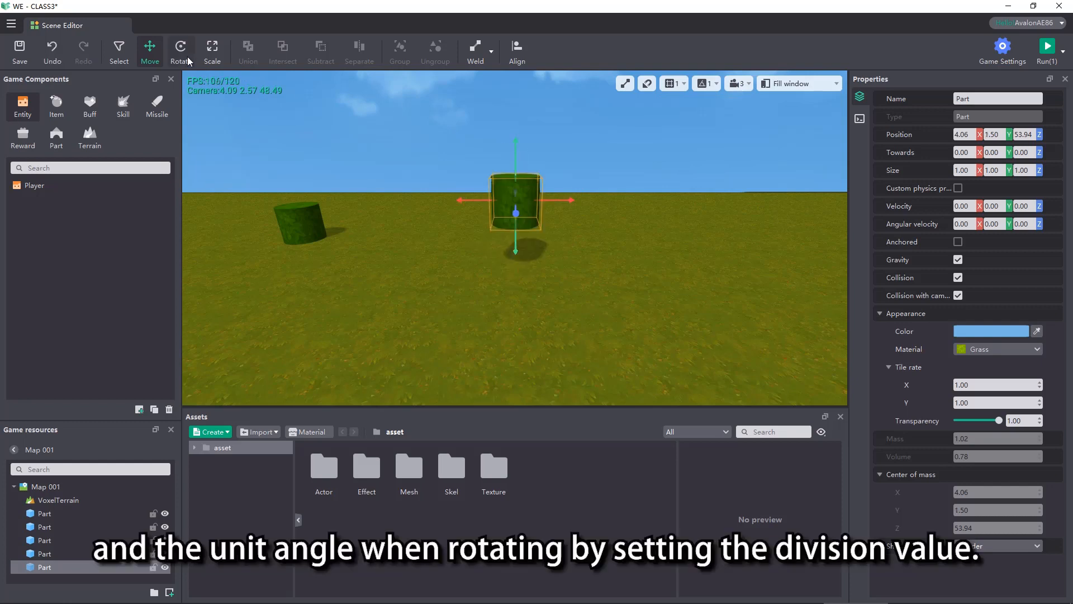
Switch to the Rotate tool and set rotation snapping to 45 degrees.
left_click(180, 51)
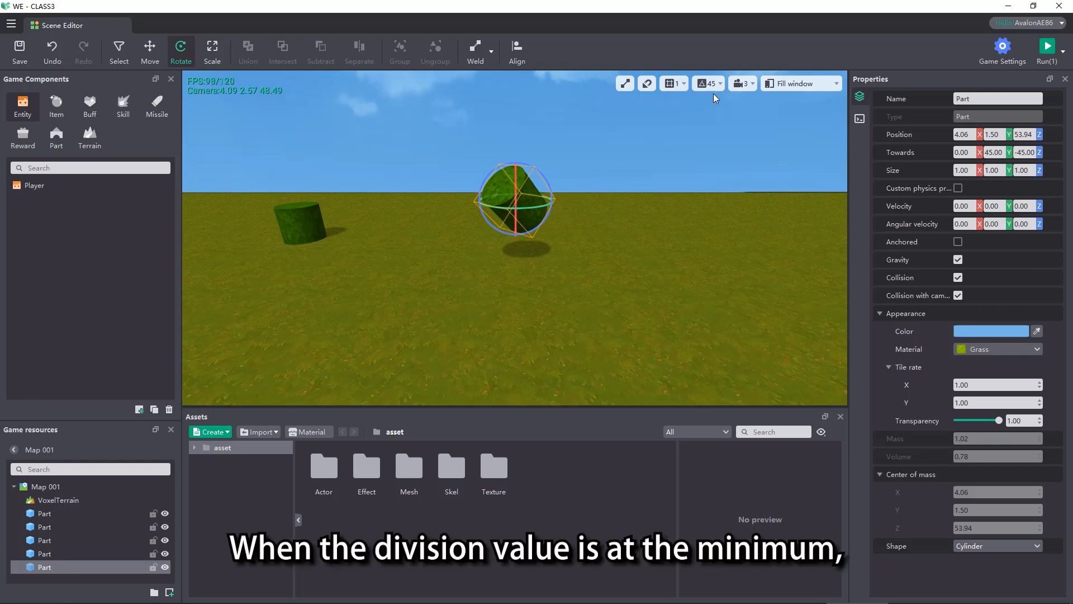
left_click(707, 83)
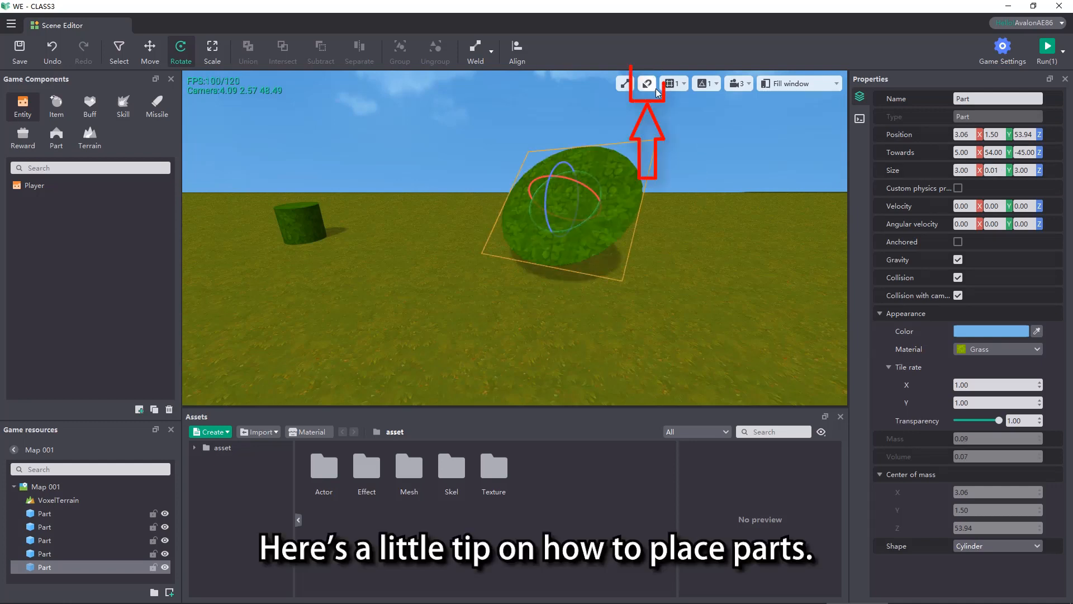
Turn on the part placement aid at the top of the viewport.
left_click(645, 83)
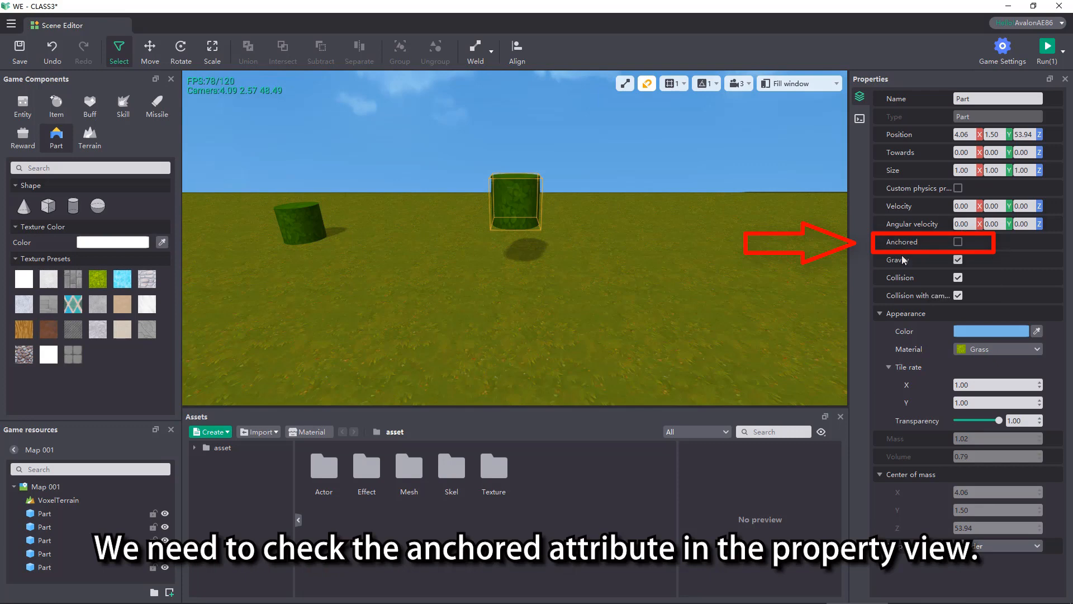
mouse_move(961, 242)
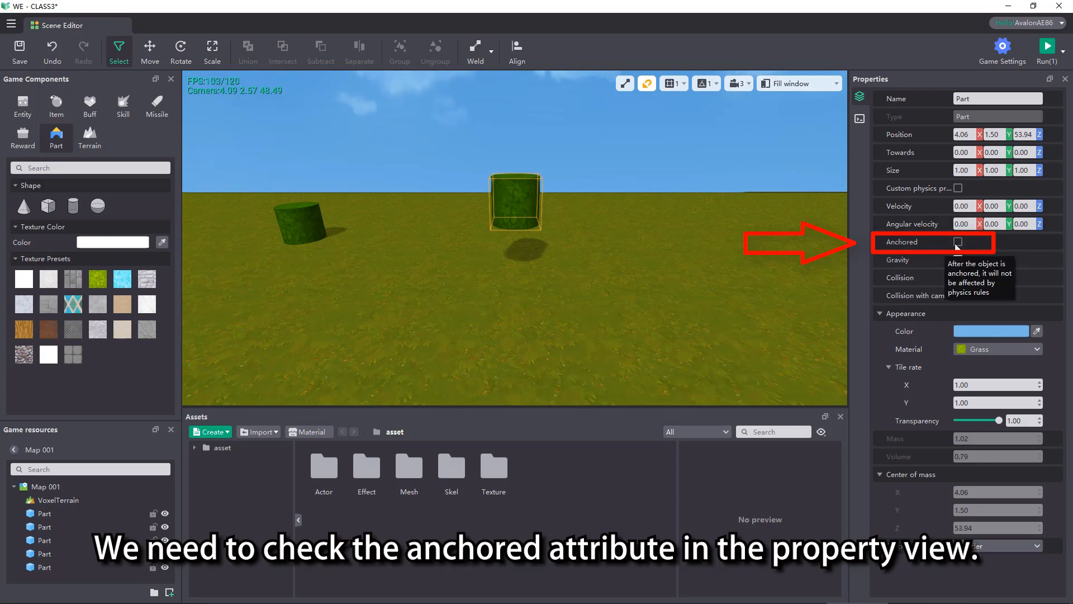
Tick Anchored in the raised cylinder's Properties panel.
left_click(958, 241)
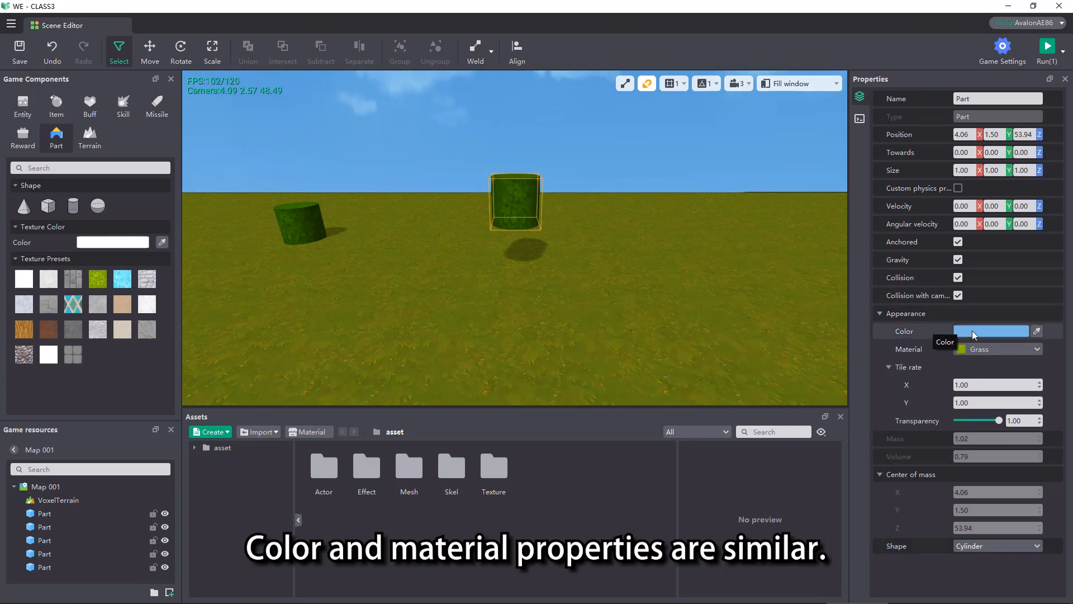
Set the cylinder's Color property to yellow and open its Material dropdown.
left_click(991, 331)
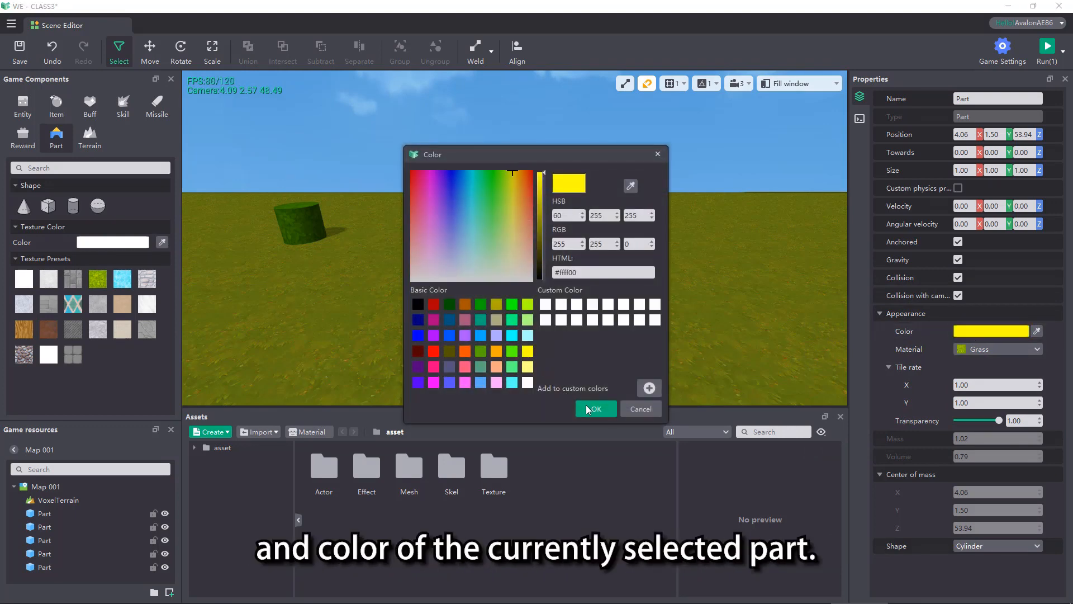
left_click(594, 408)
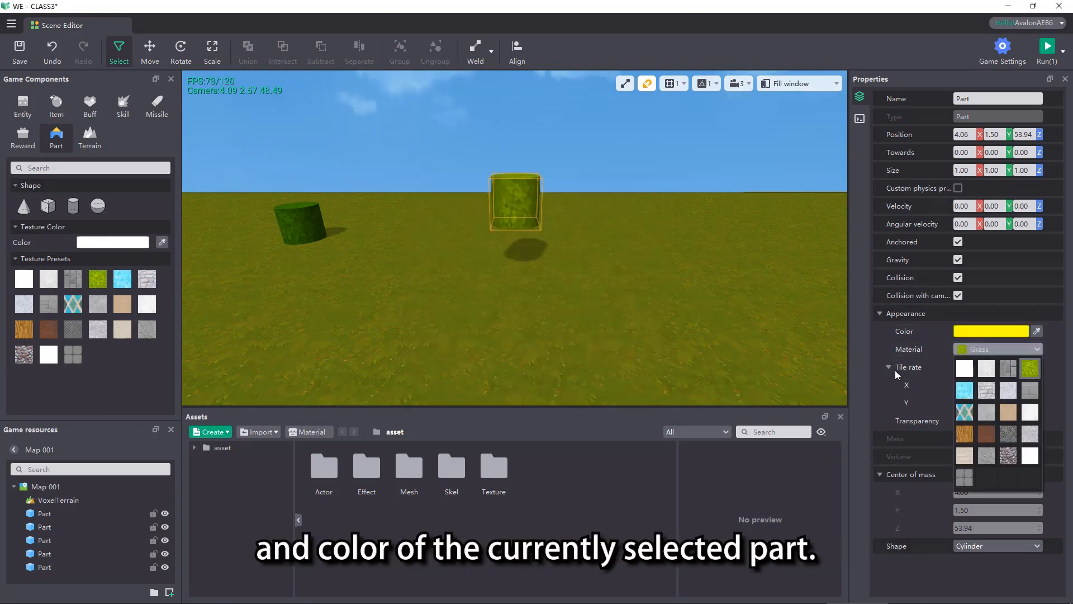
left_click(996, 349)
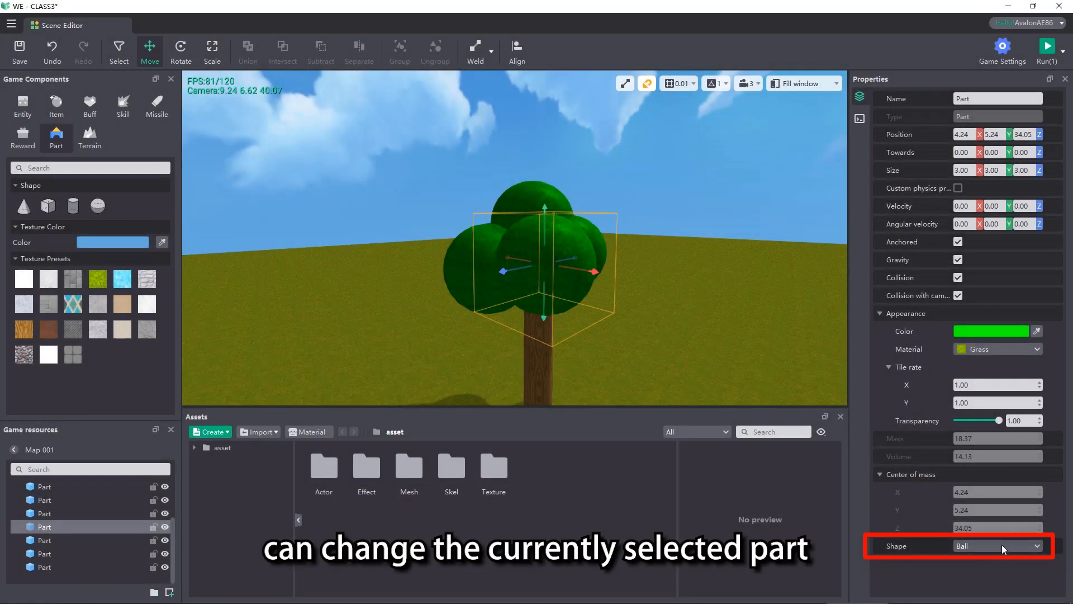
Change the selected foliage ball's Shape property to Cube.
left_click(997, 545)
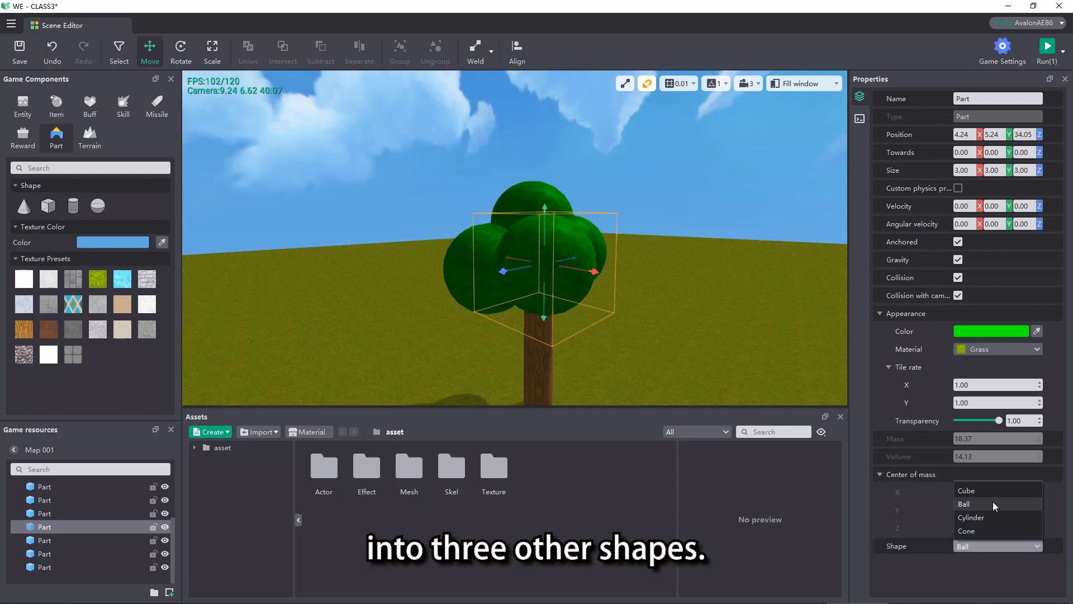
left_click(966, 490)
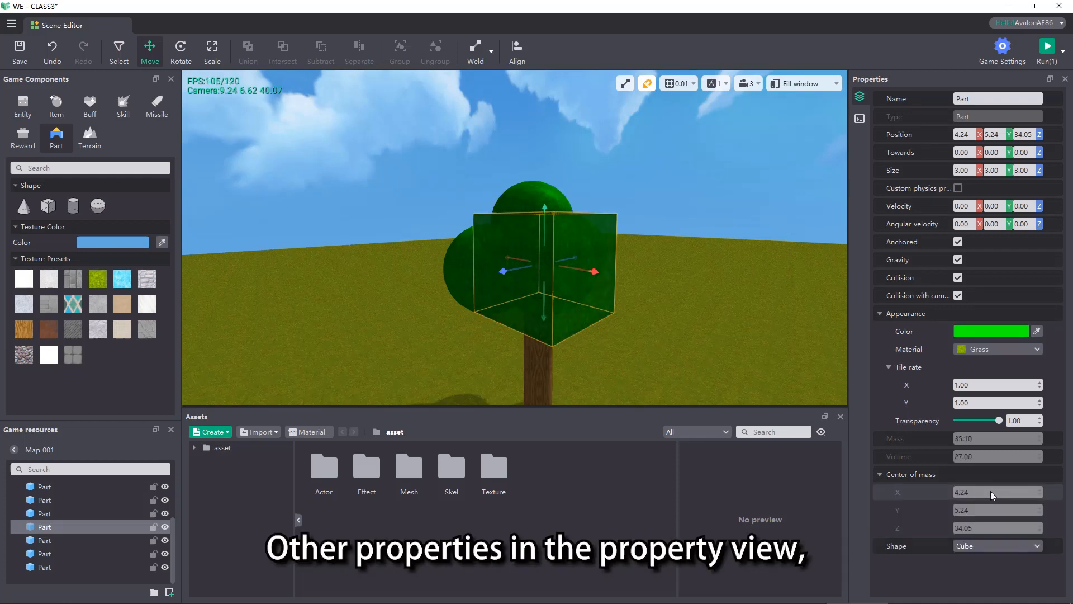